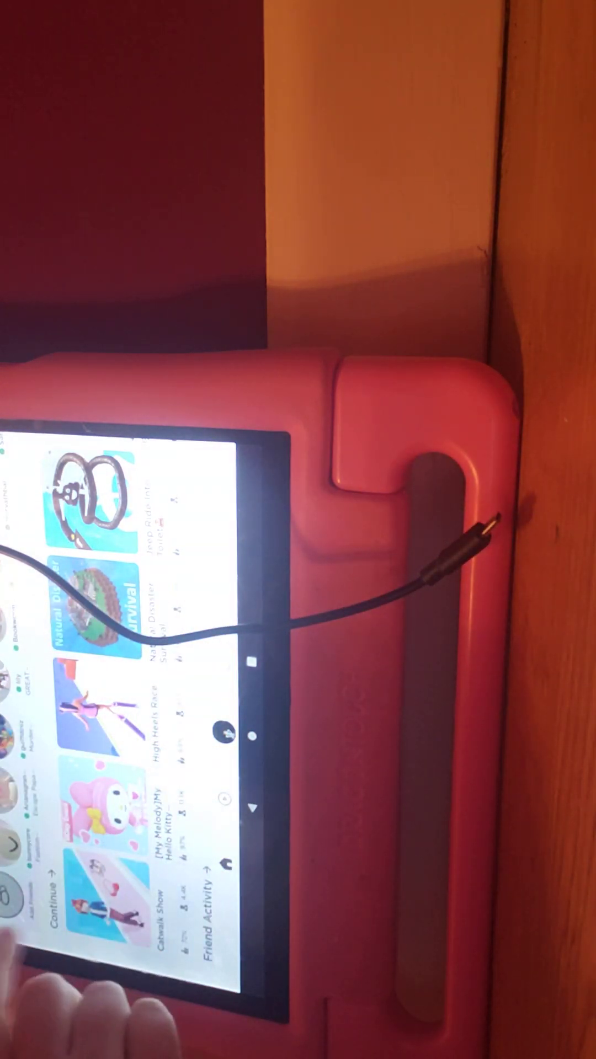
pyautogui.scroll(-3)
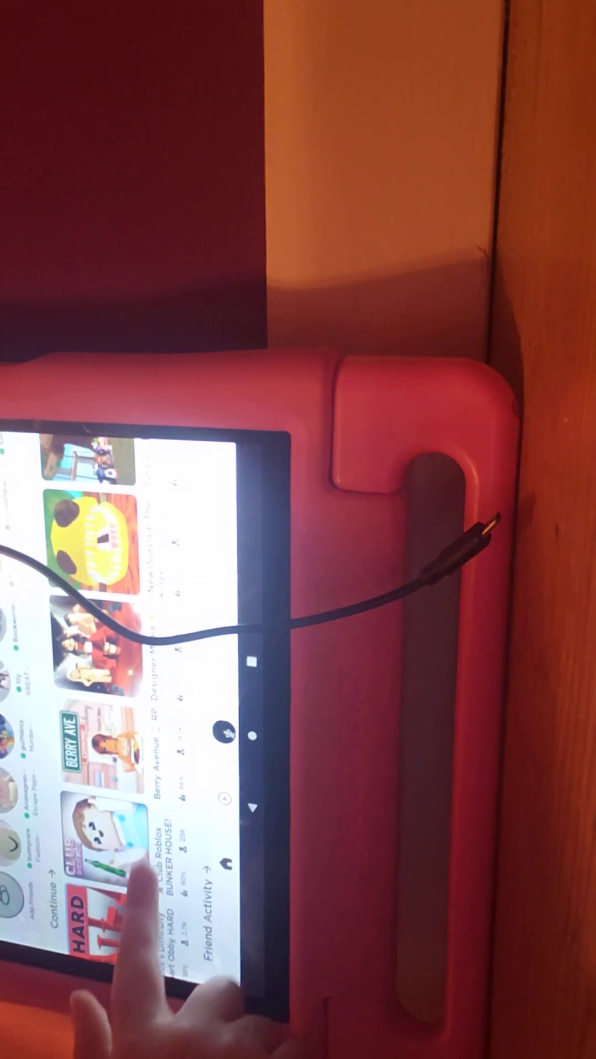
pyautogui.scroll(-3)
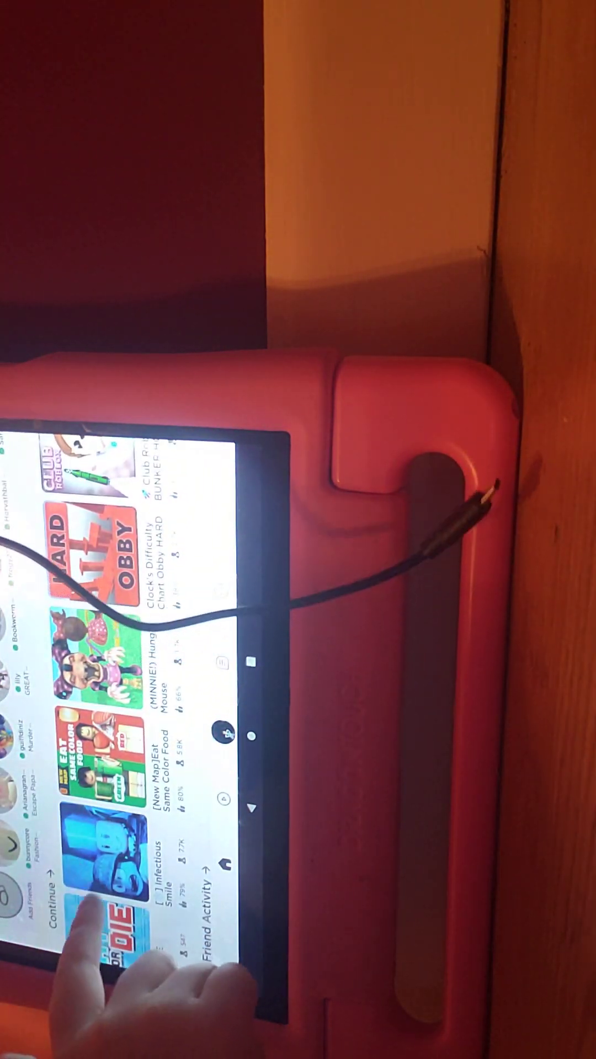
pyautogui.scroll(-3)
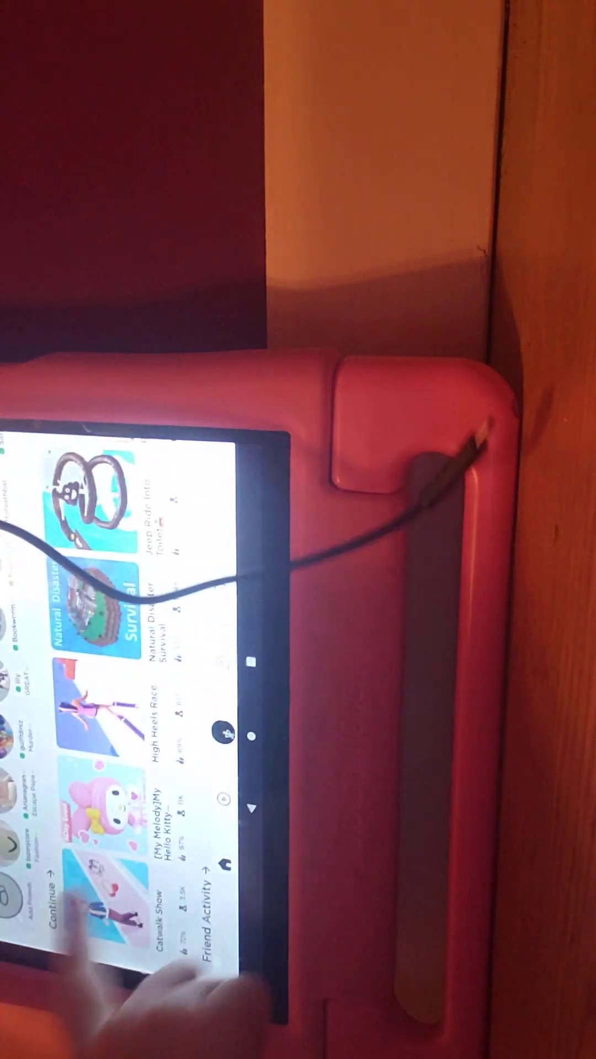